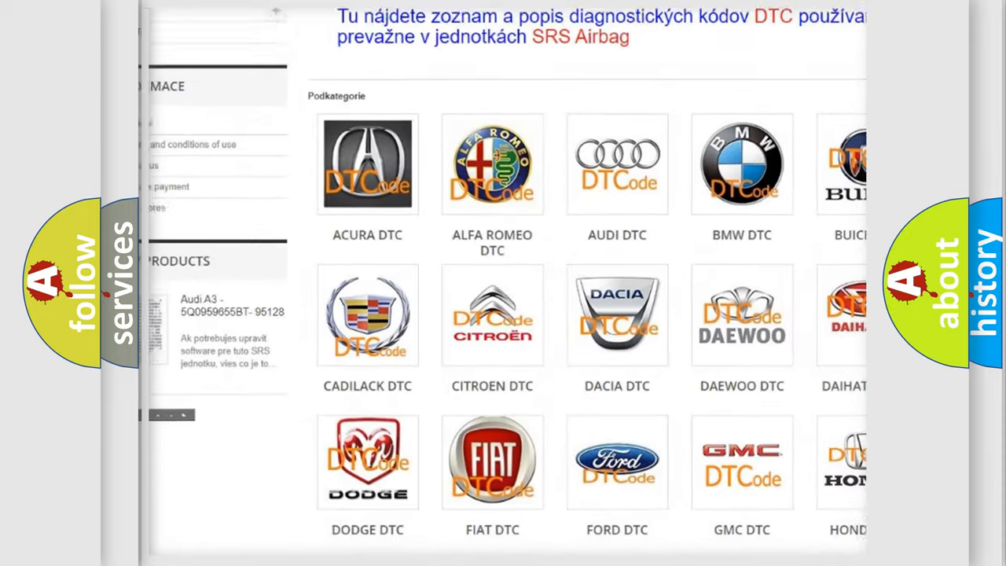
{"action": "scroll", "scroll_direction": "down", "scroll_amount": 3}
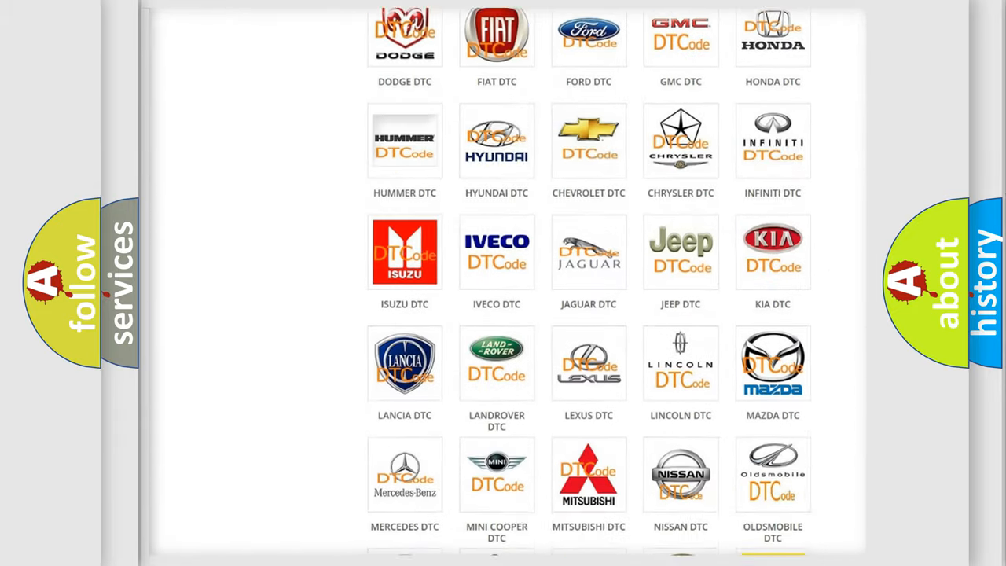
{"action": "scroll", "scroll_direction": "down", "scroll_amount": 3}
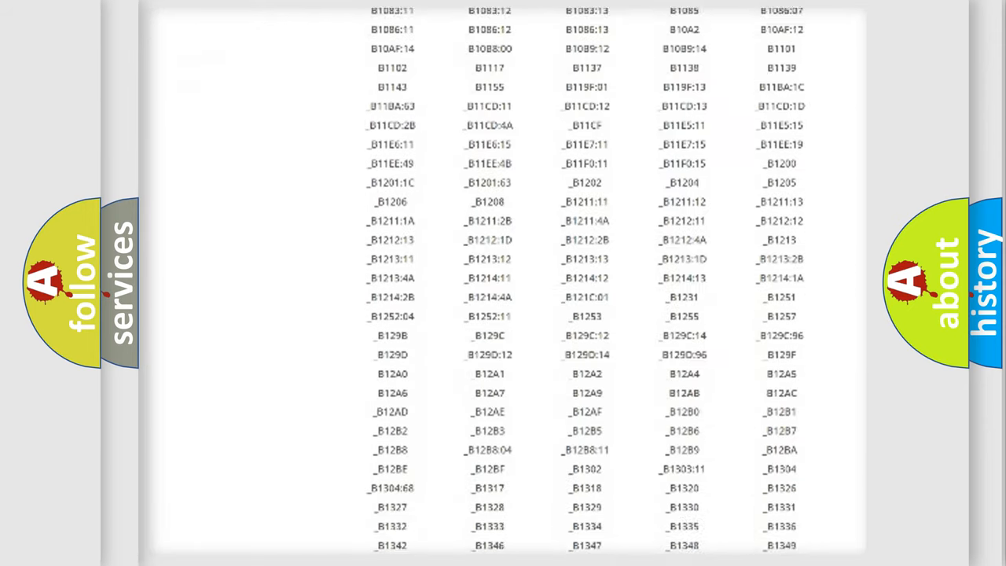
{"action": "scroll", "scroll_direction": "down", "scroll_amount": 3}
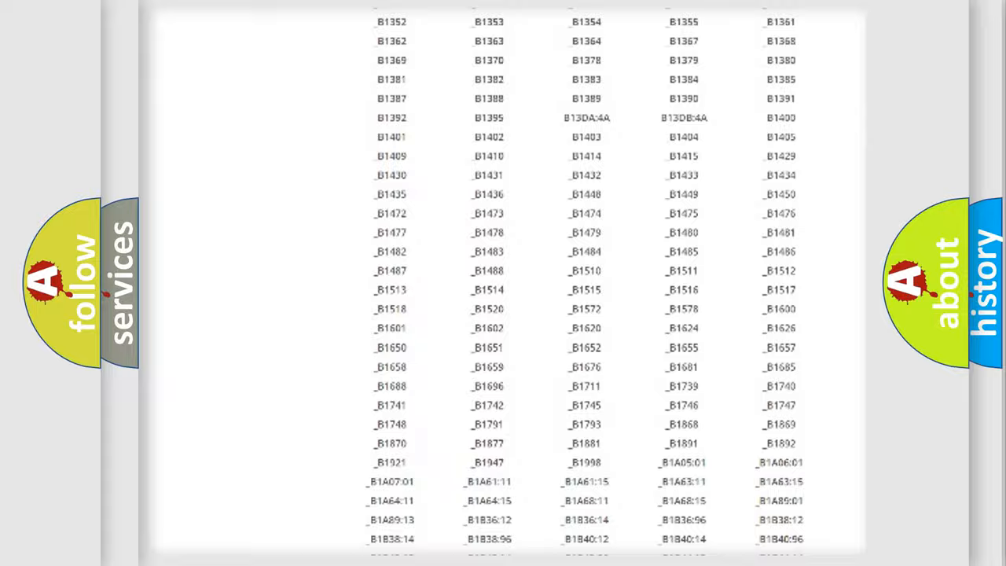